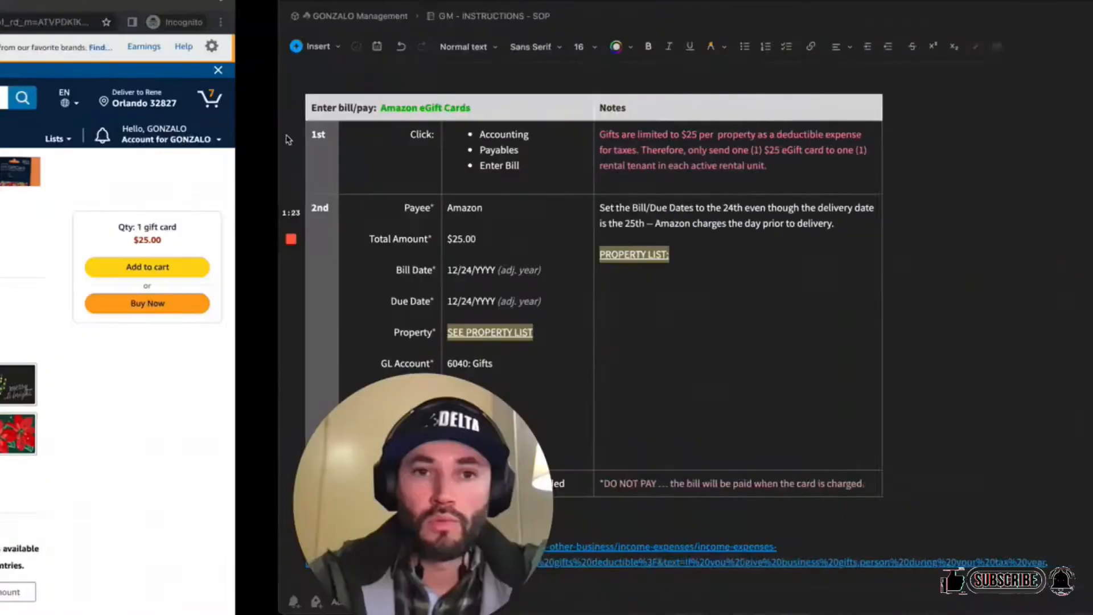
- Bring up the SOP's Christmas e-gift card Instructions with login links, tenant email tip and example message
click(218, 70)
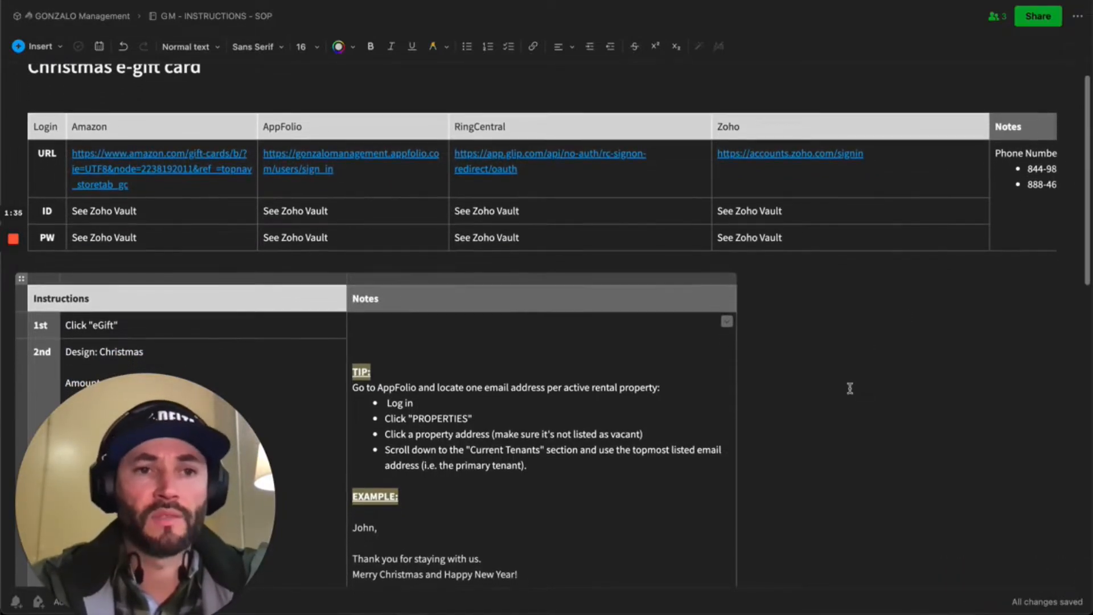
scroll(down, 3)
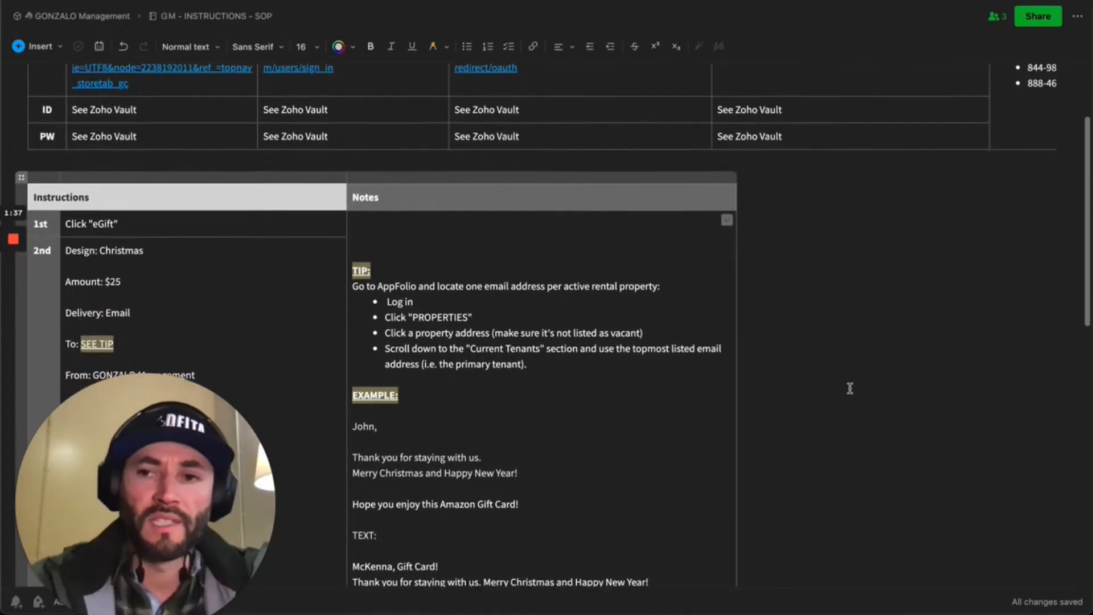
scroll(down, 3)
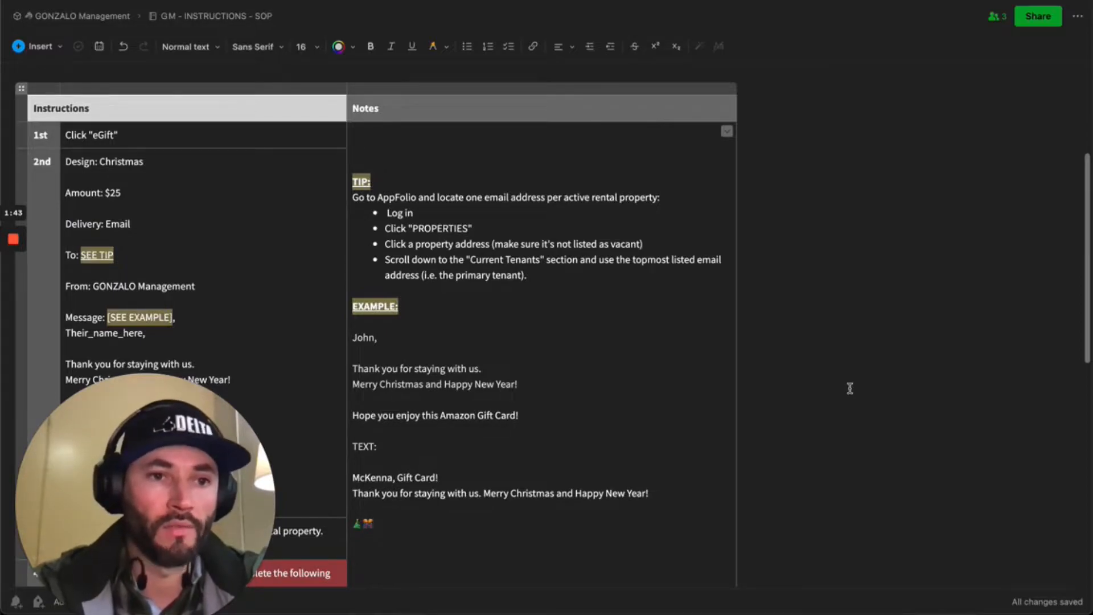
- Scroll through the 3rd and 4th eGift steps to the post-checkout bookkeeping warning
scroll(down, 3)
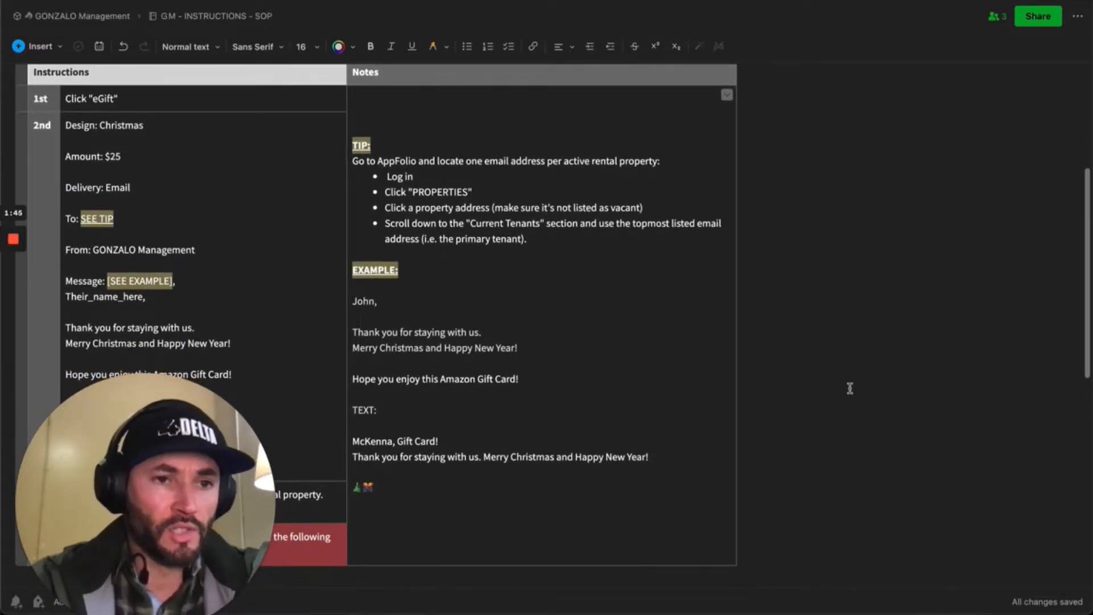
scroll(down, 3)
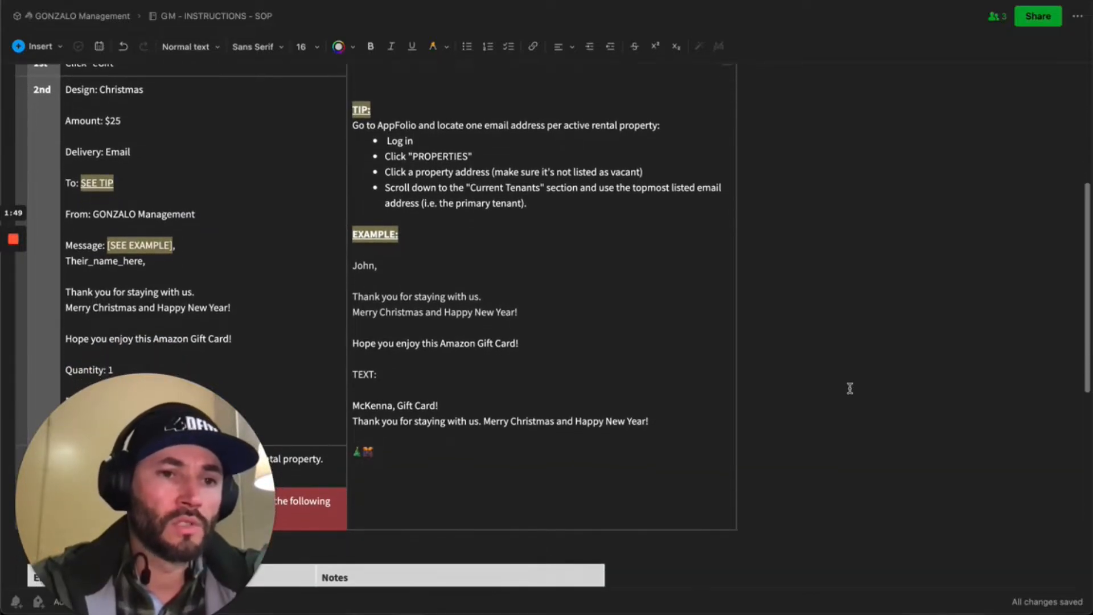
scroll(down, 3)
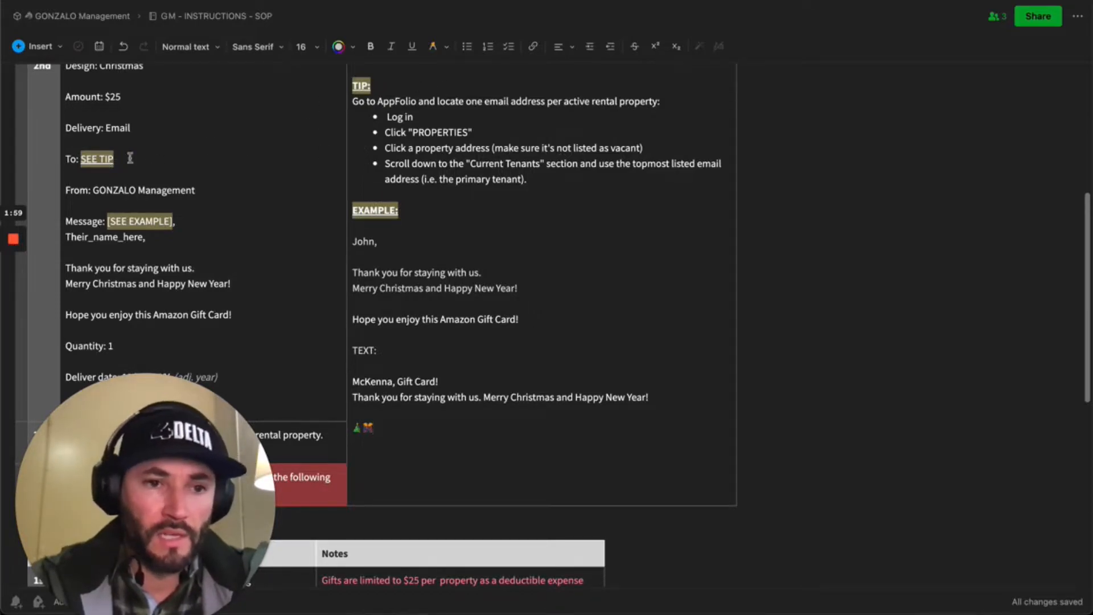
scroll(down, 3)
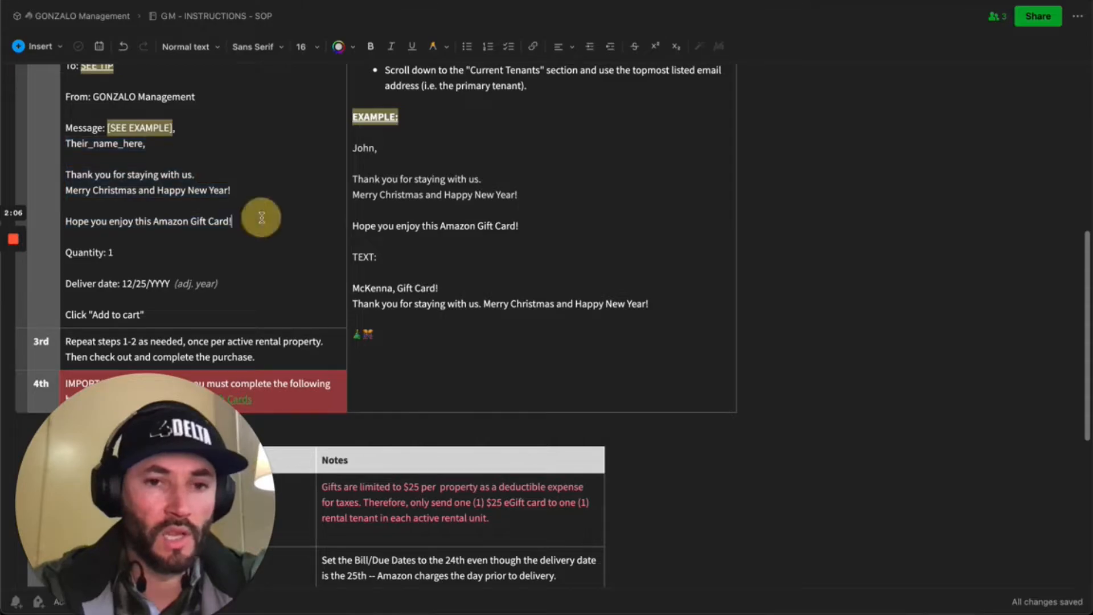
mouse_move(383, 341)
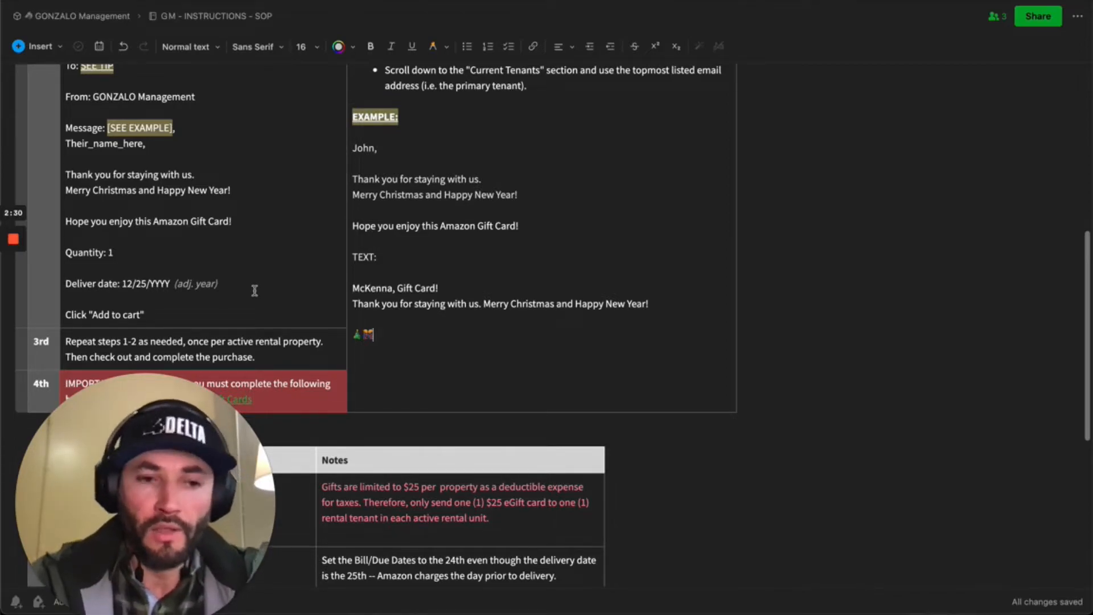
scroll(down, 3)
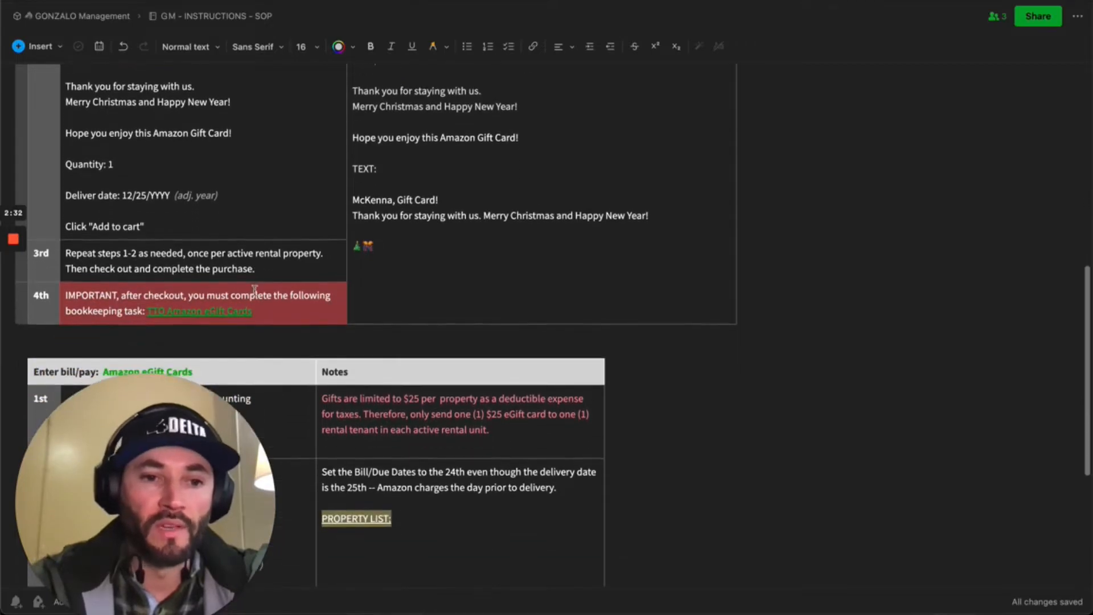
- Scroll to the 'Enter bill/pay: Amazon eGift Cards' table with payee, $25 and 6040 Gifts account
scroll(down, 3)
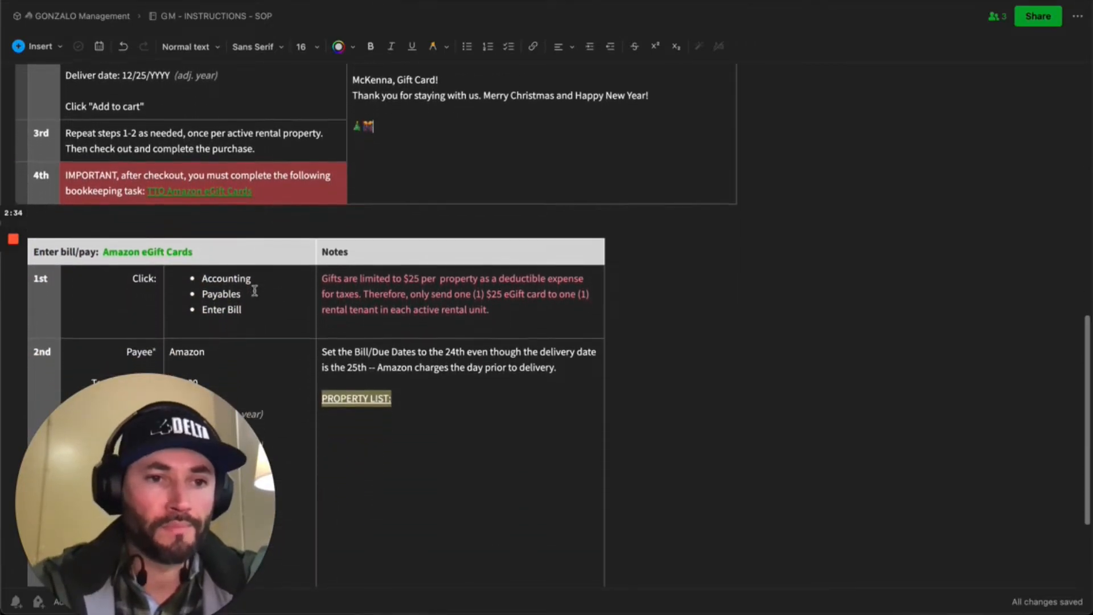
scroll(down, 3)
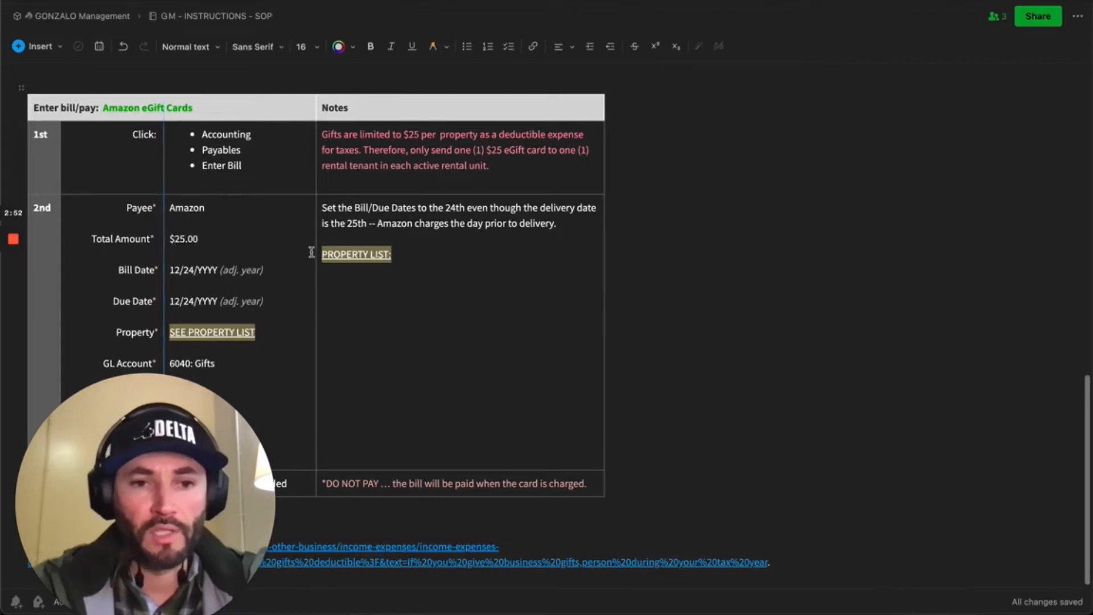
mouse_move(324, 407)
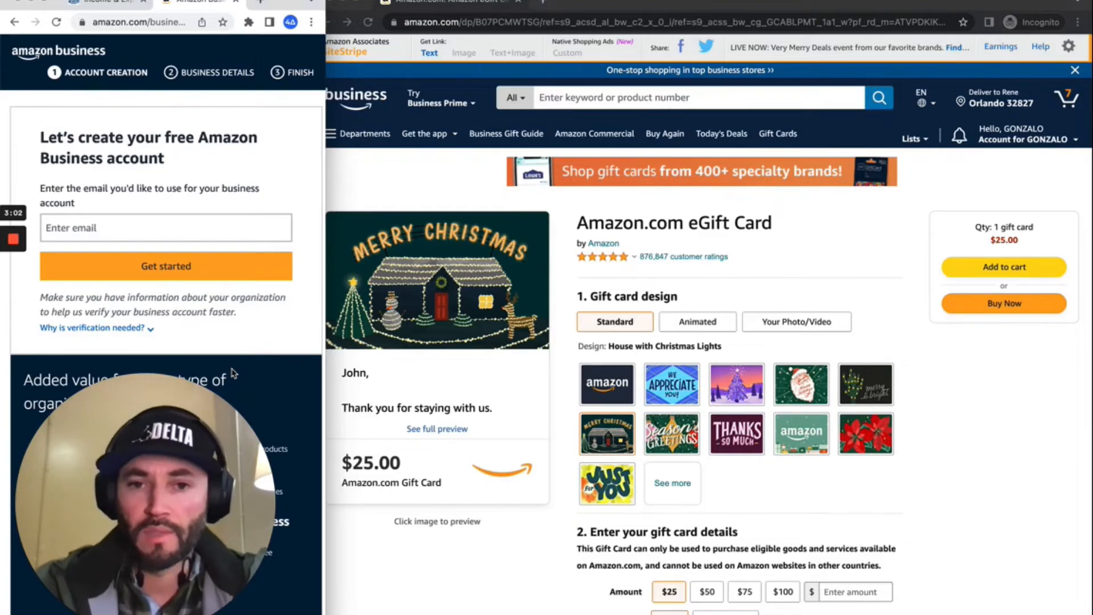
mouse_move(706, 253)
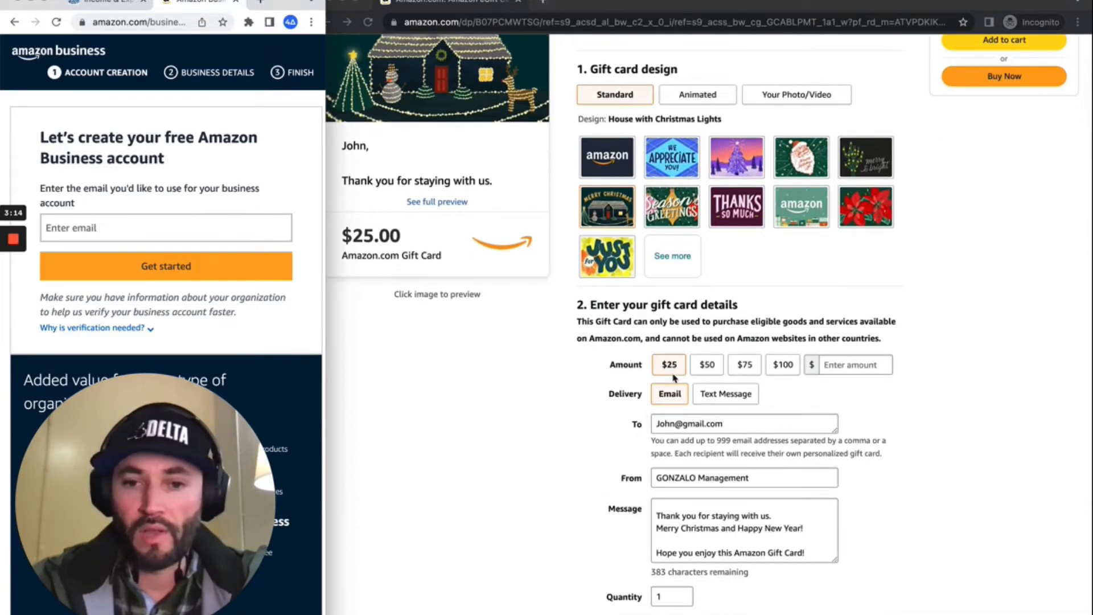
mouse_move(586, 474)
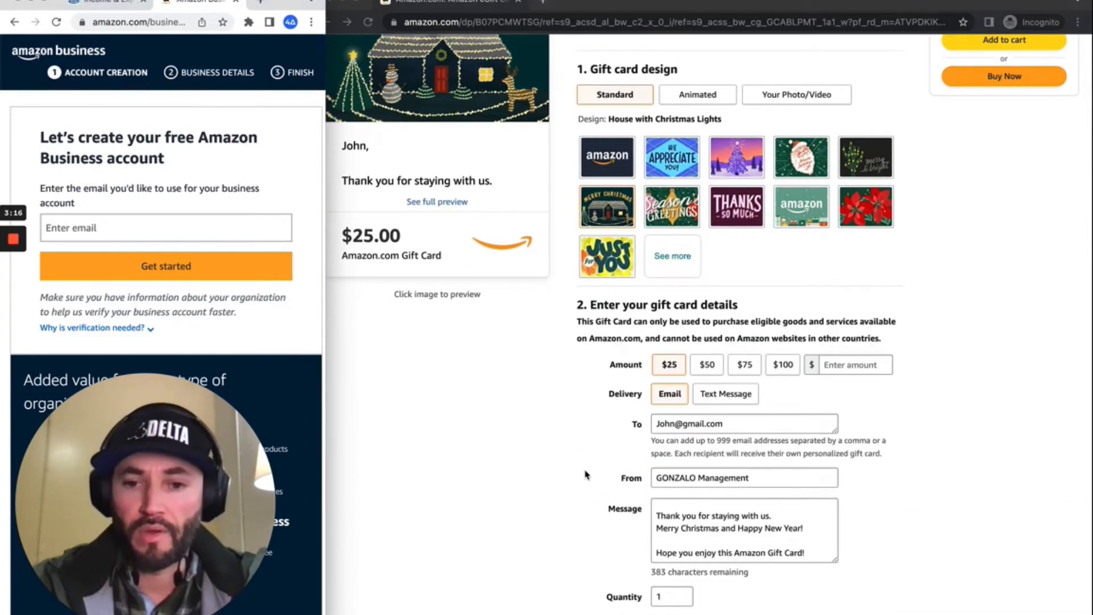
- Enter the gift message 'John, Hope you enjoy this Amazon Gift Card!' on the $25 eGift Card
scroll(down, 3)
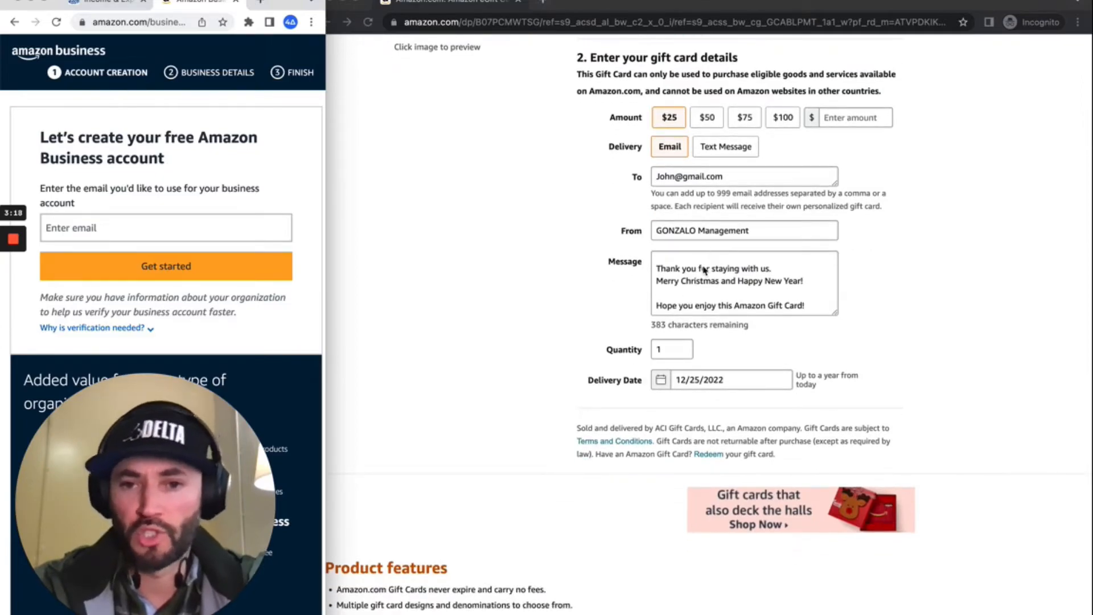
text(John,)
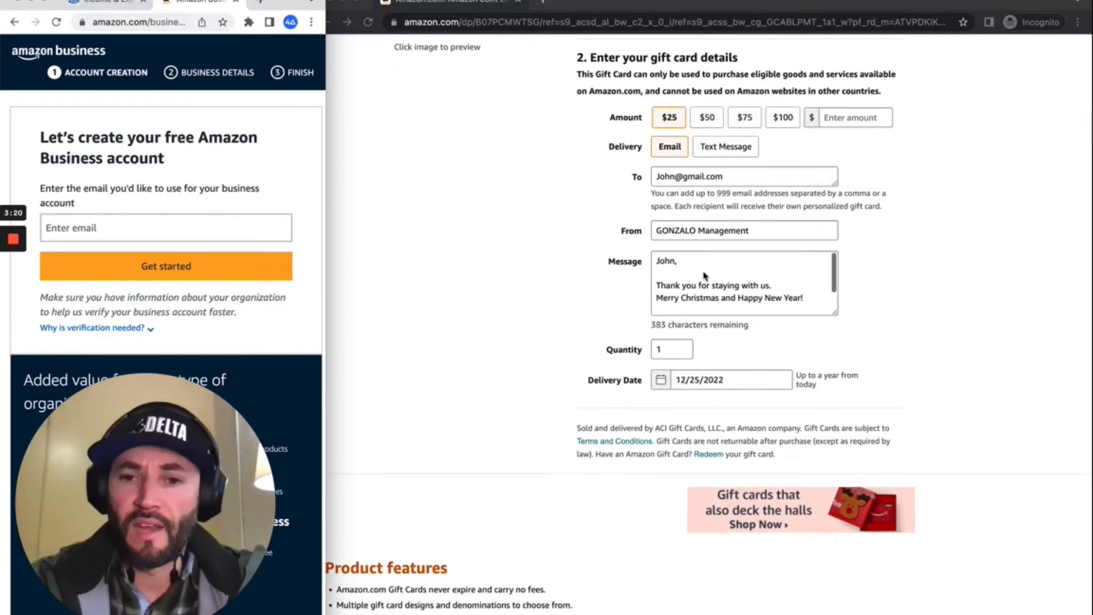
text(Hope you enjoy this Amazon Gift Card!)
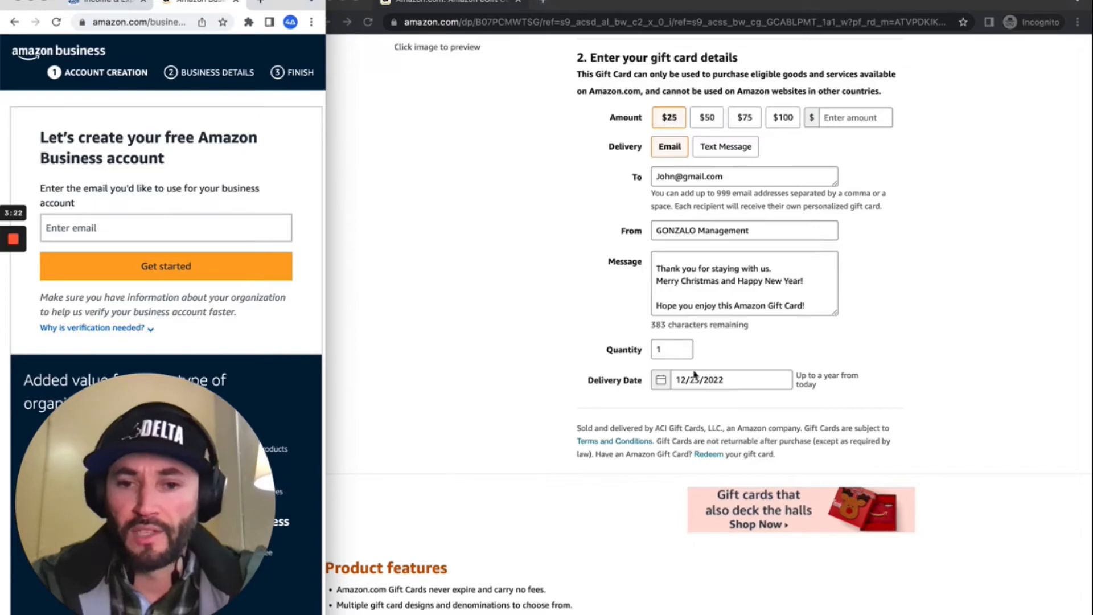